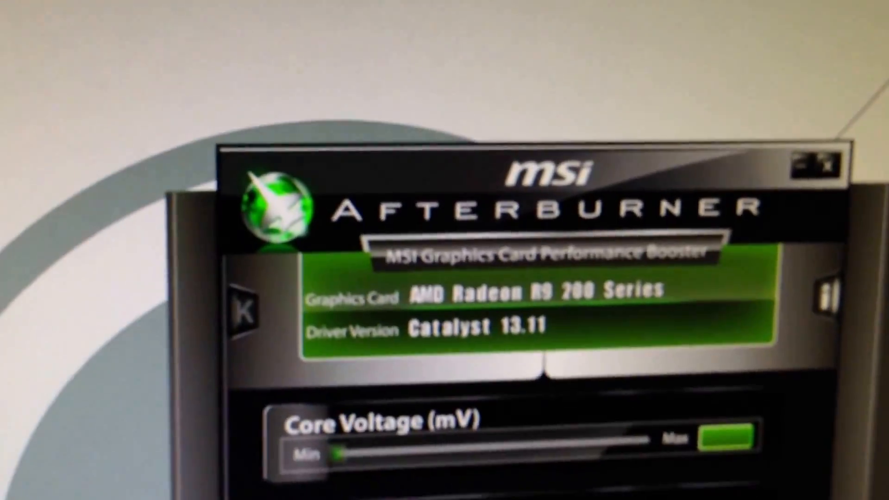
scroll(down, 3)
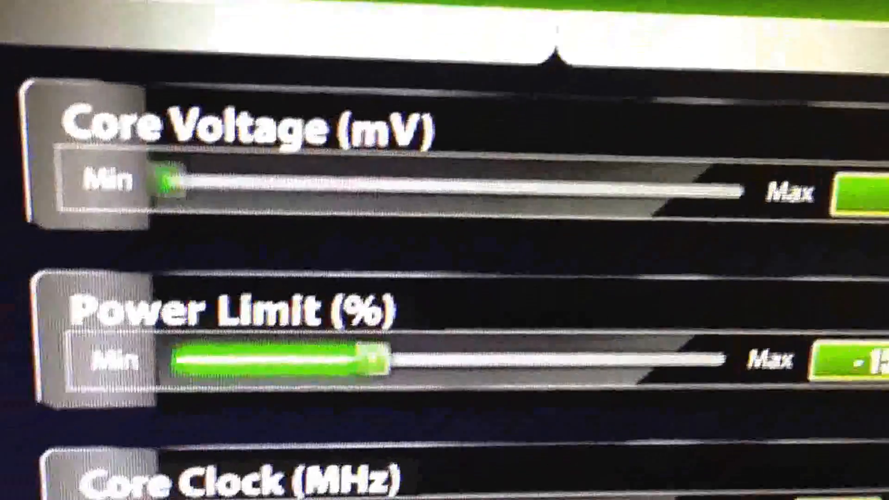